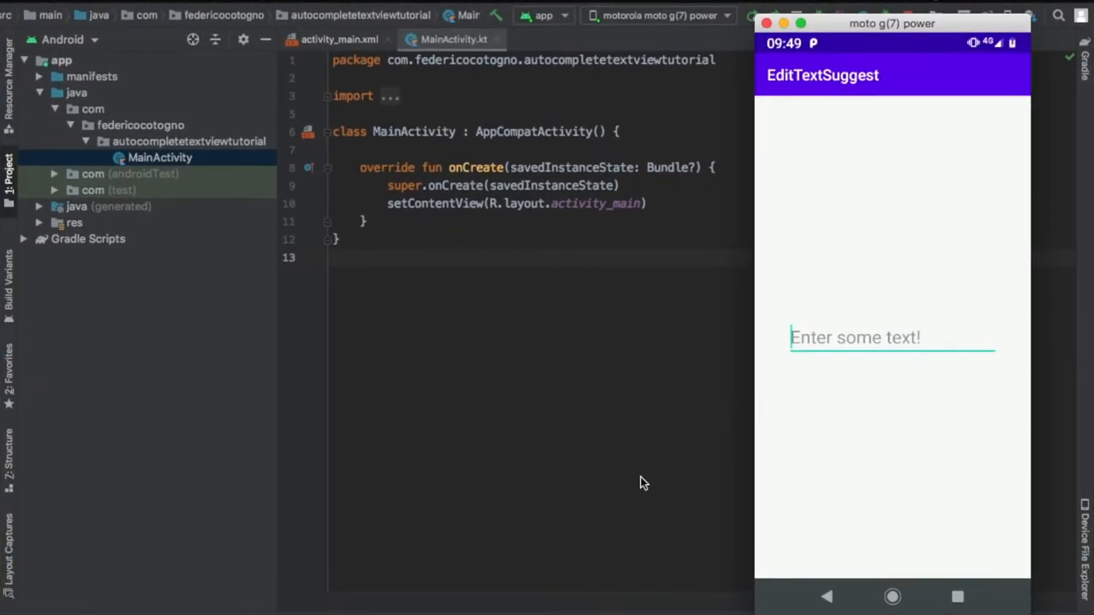
Type 'so' in the app's field to see country suggestions, then clear it and type 'Jamaica'
left_click(892, 337)
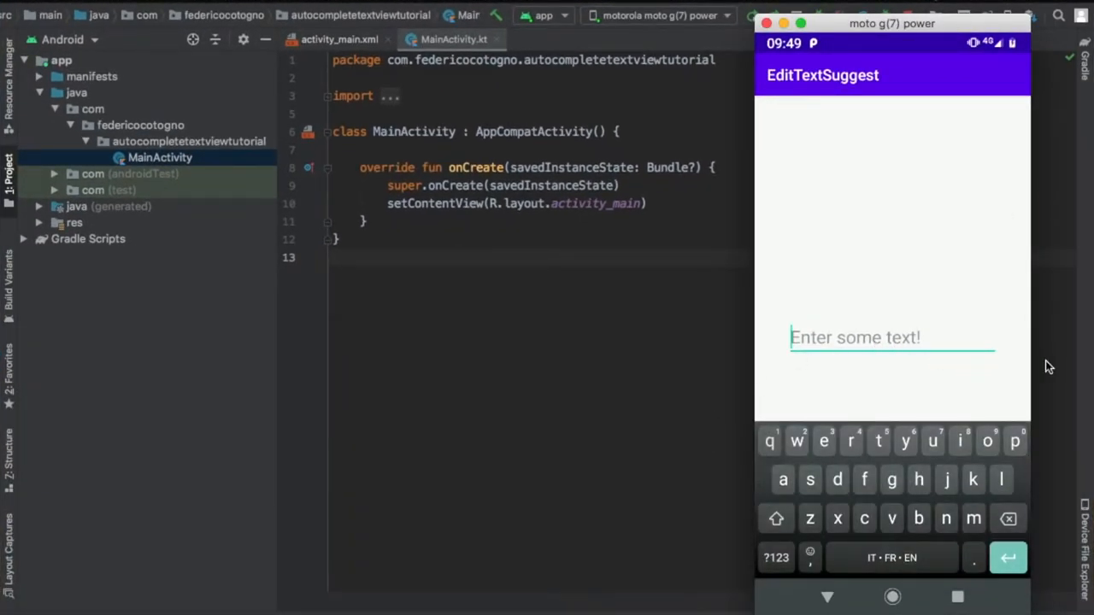
type("so")
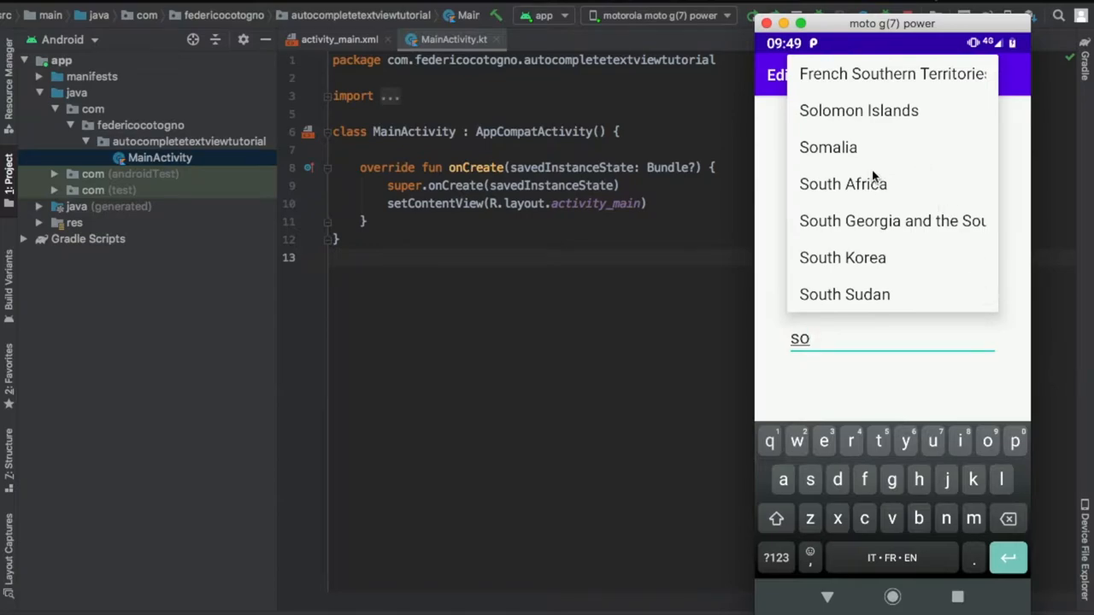
left_click(893, 74)
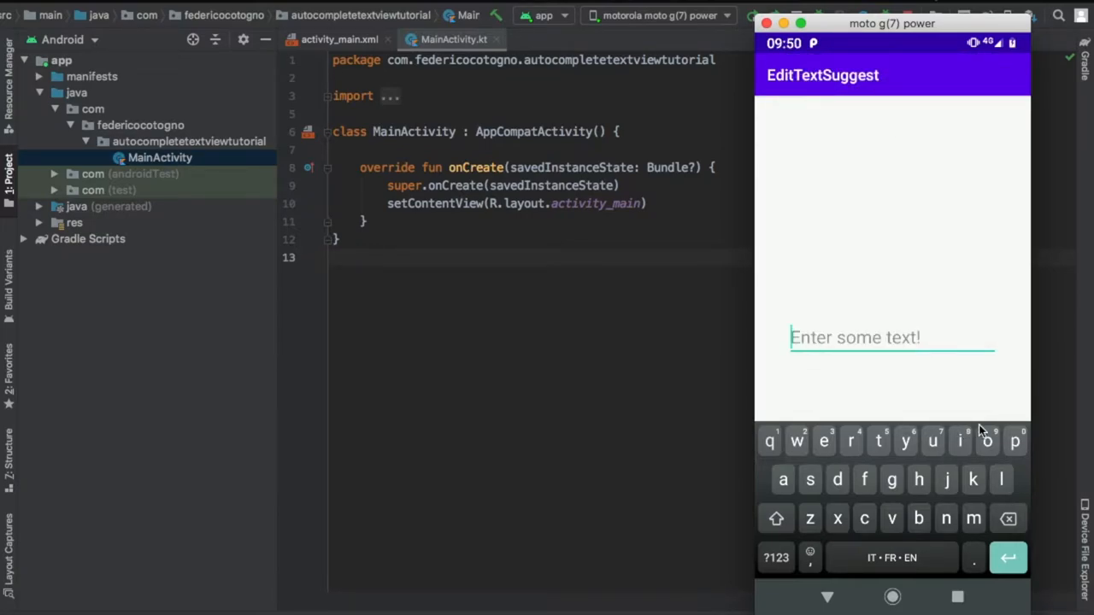
type("Jamaica")
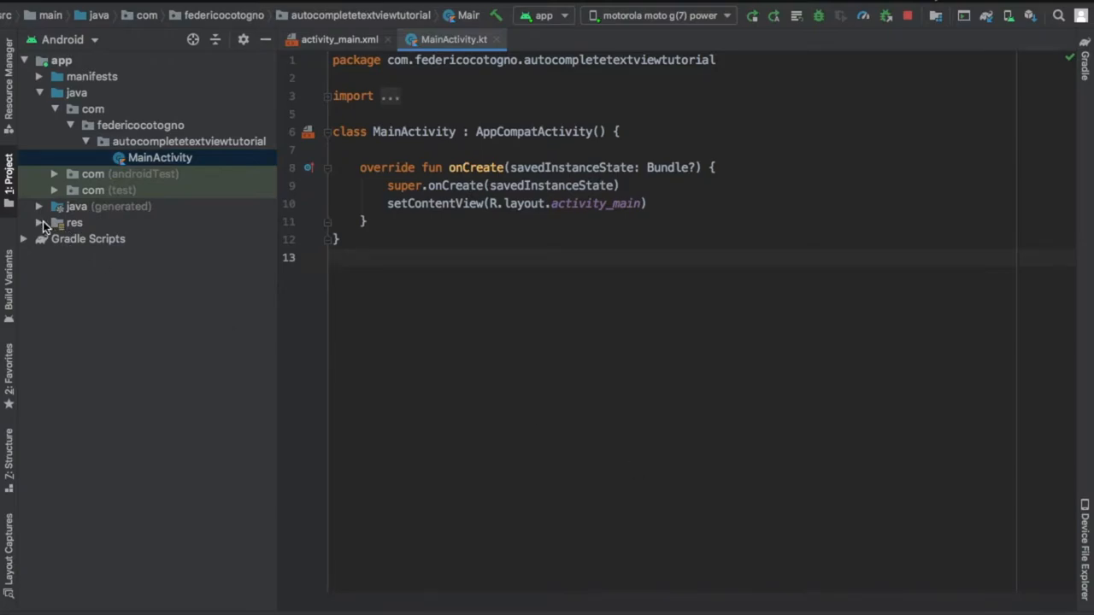
Expand the res folder in the Project panel
left_click(39, 223)
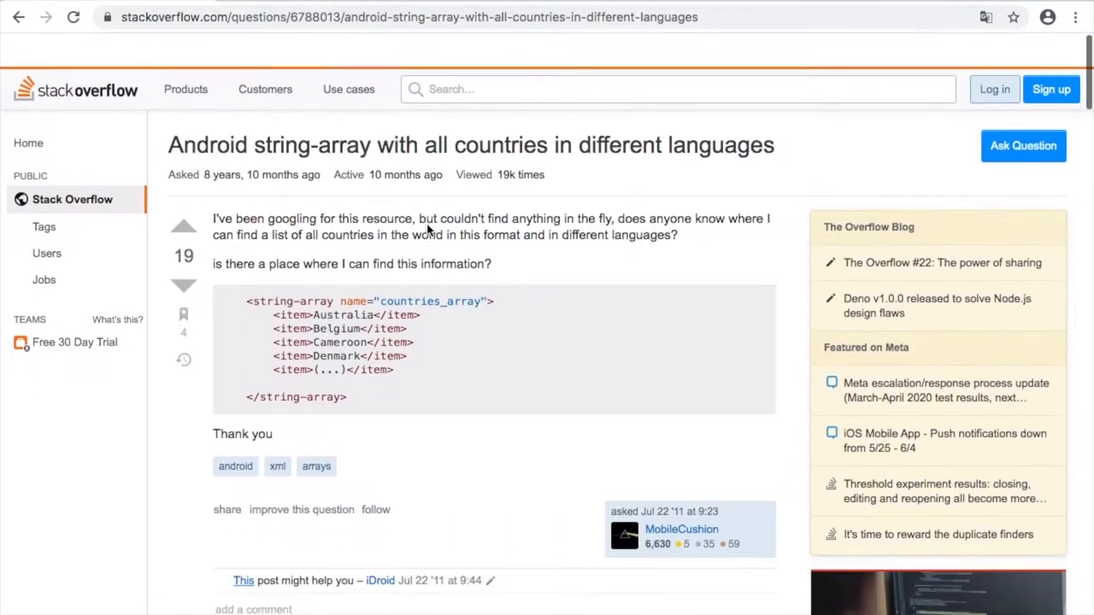
Scroll through the Stack Overflow country string-array, then go to activity_main.xml
scroll("down", 3)
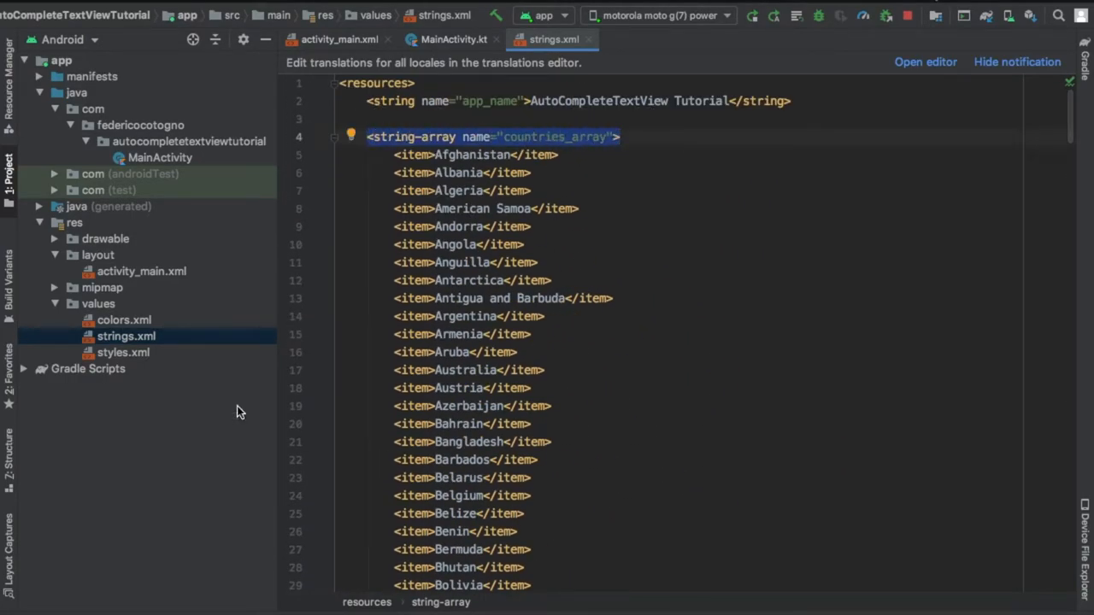
left_click(343, 39)
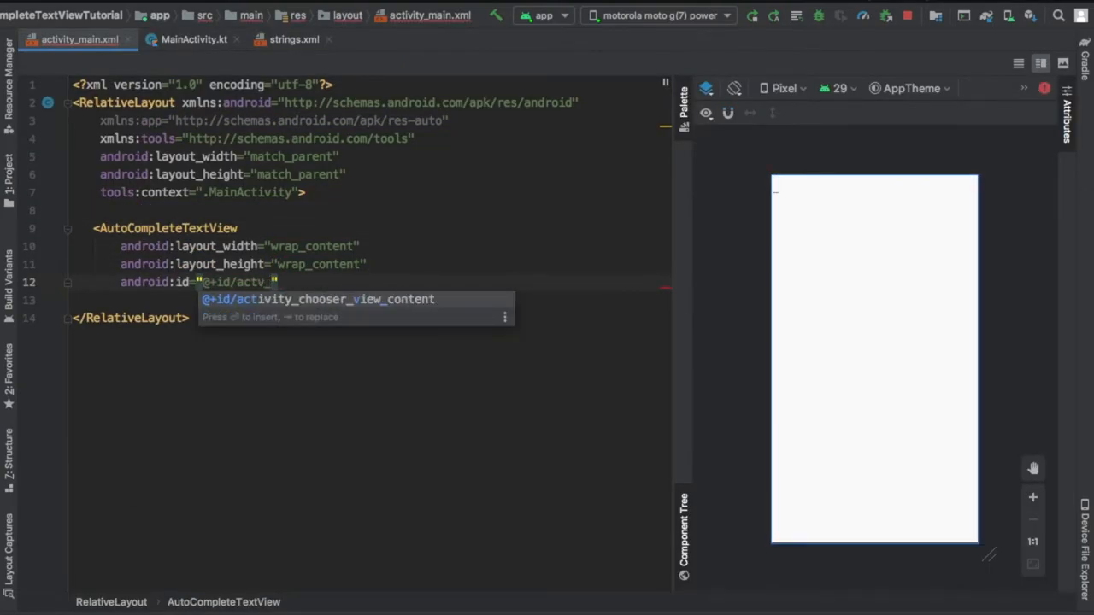
Give the AutoCompleteTextView id actv_country and hint 'Enter a country!'
type("country_")
type("android:hint=\"")
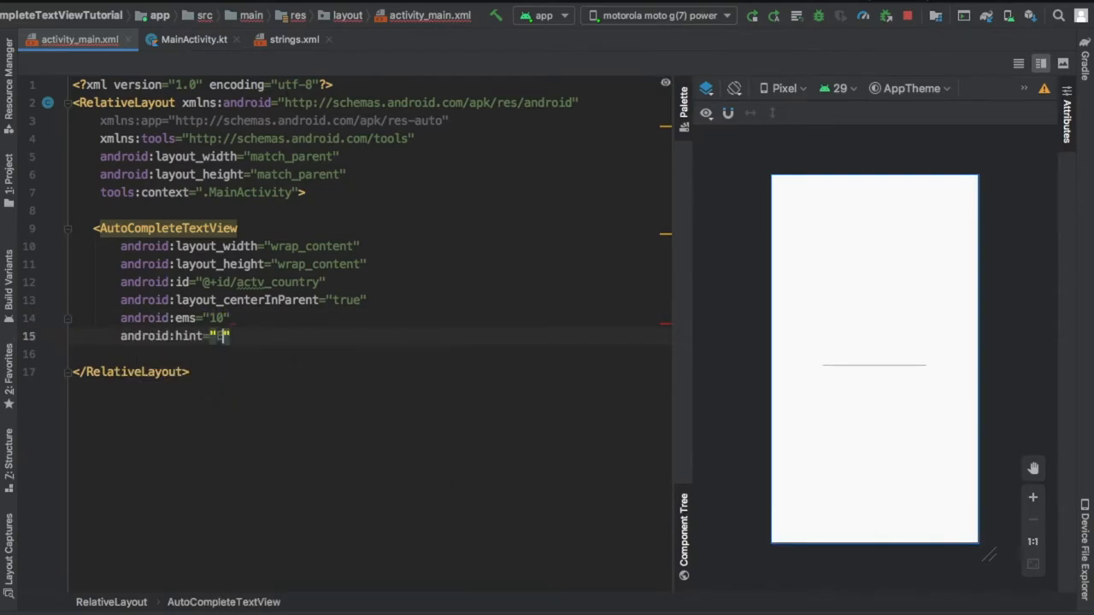
type("Enter a country!")
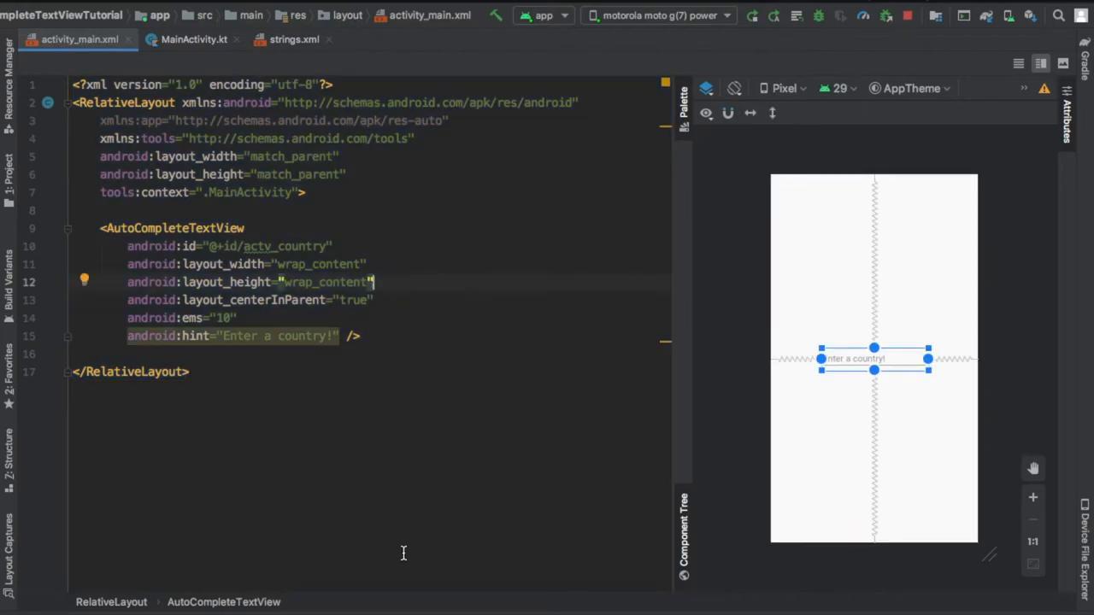
left_click(188, 37)
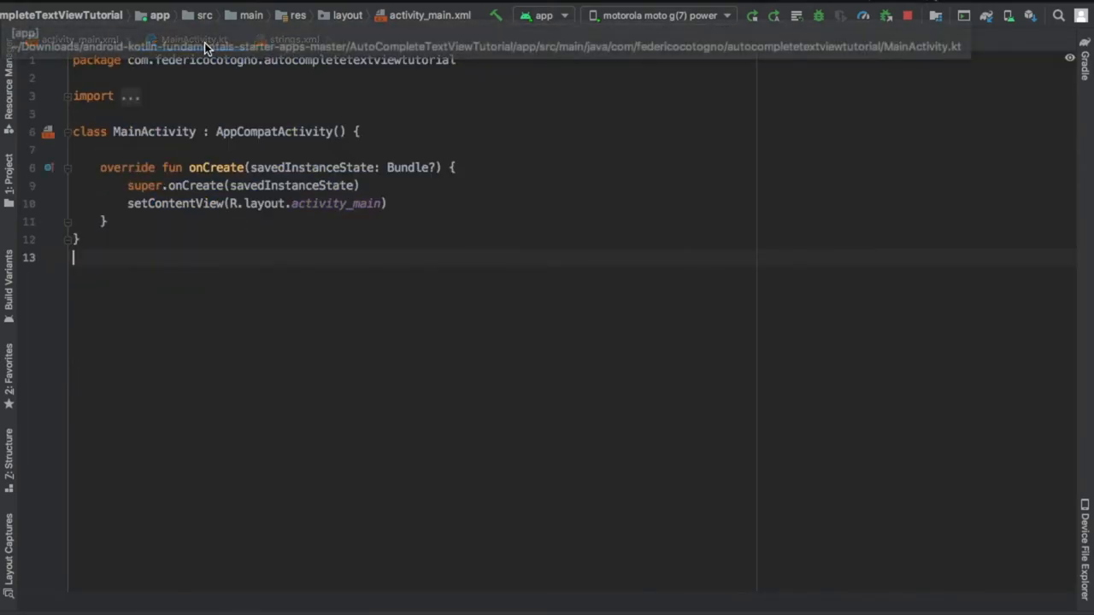
Load countries_array with resources.getStringArray into val countries
type("val countries")
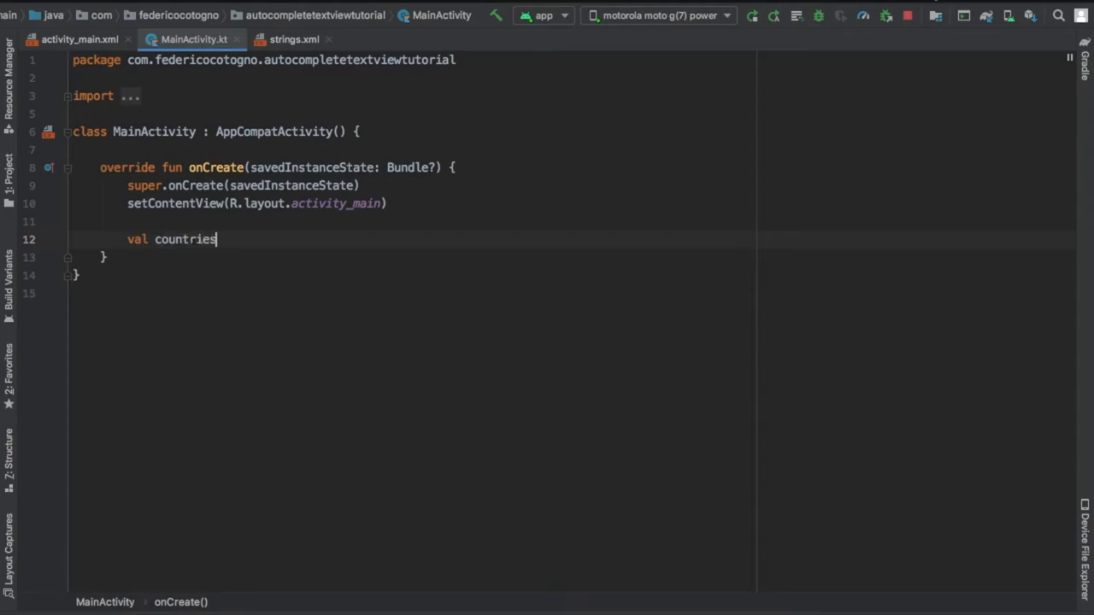
type("= resources.get")
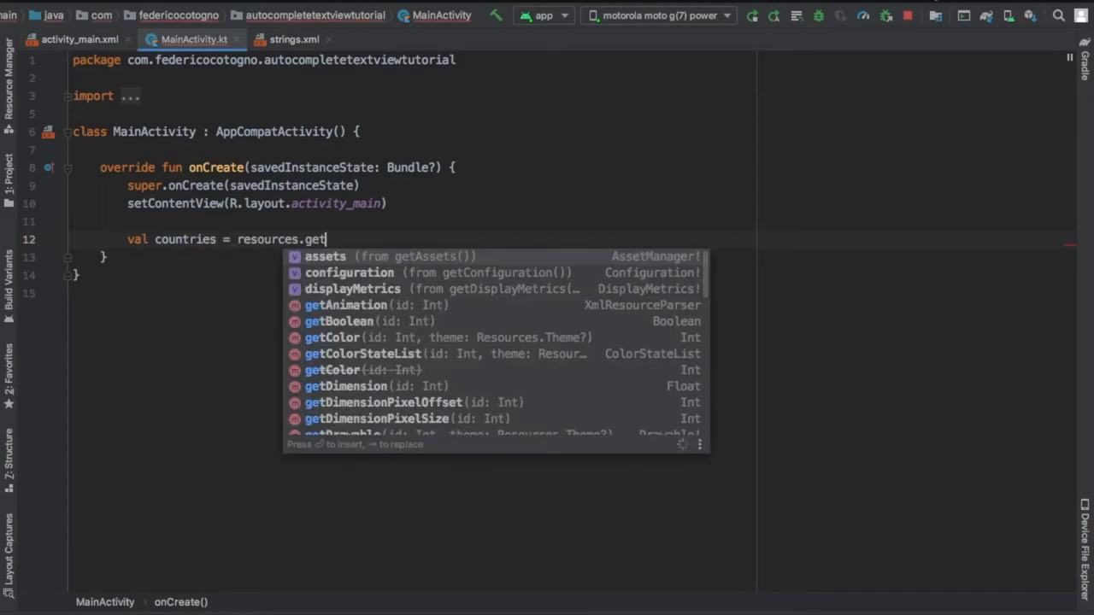
type("StringArray(R.array.countries_array")
type("val ad")
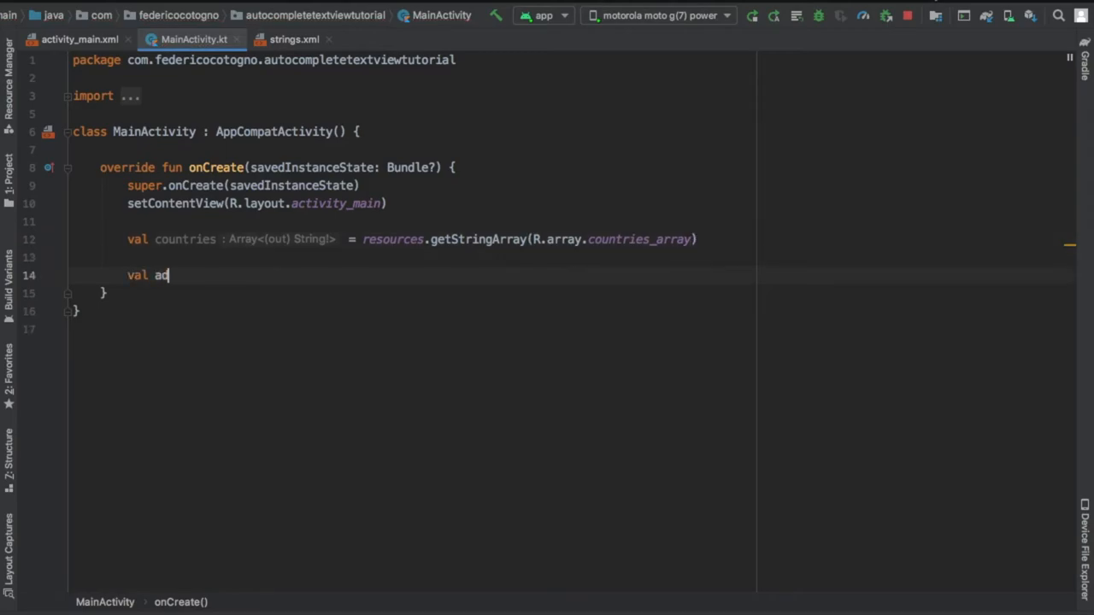
Create an ArrayAdapter with activity_list_item and set it on actv_country
type("apter = ArrayAdapter")
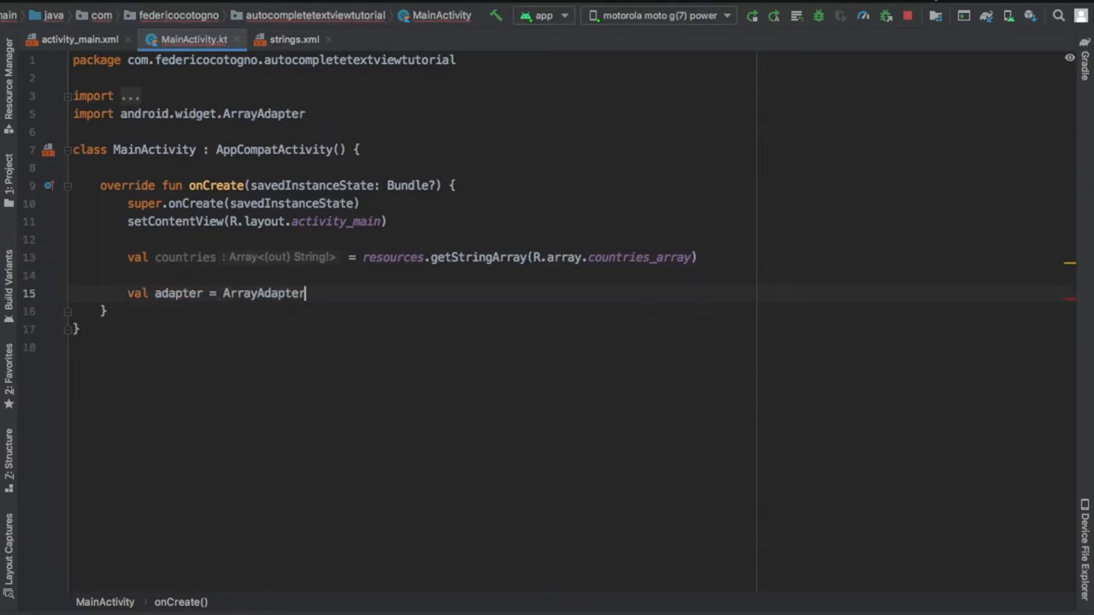
type("(this, android.")
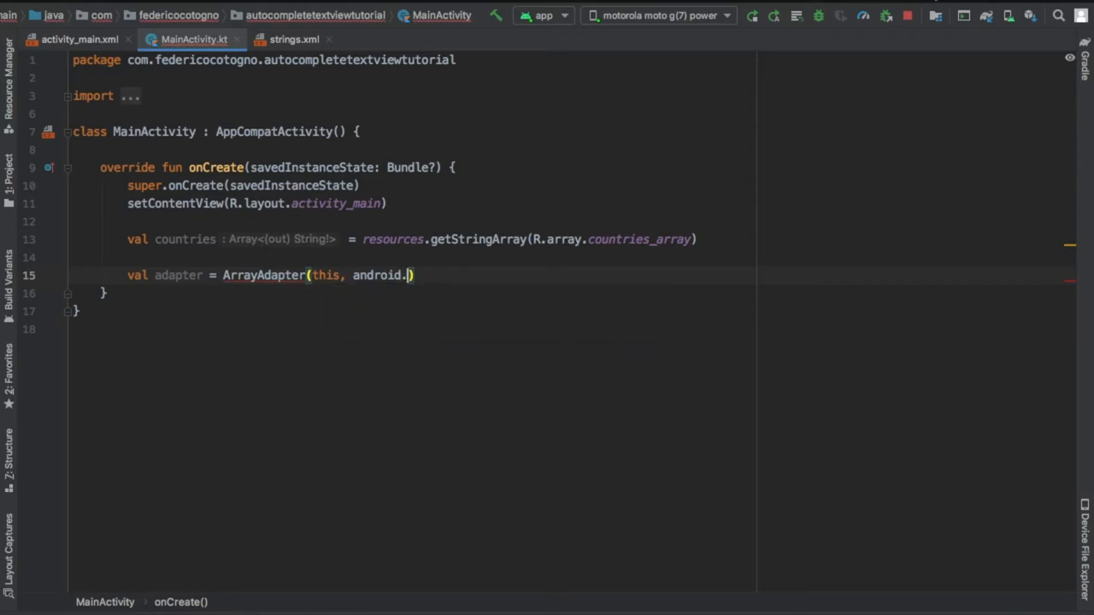
type("R.layout.activity_list_item, countries")
type("actv_country")
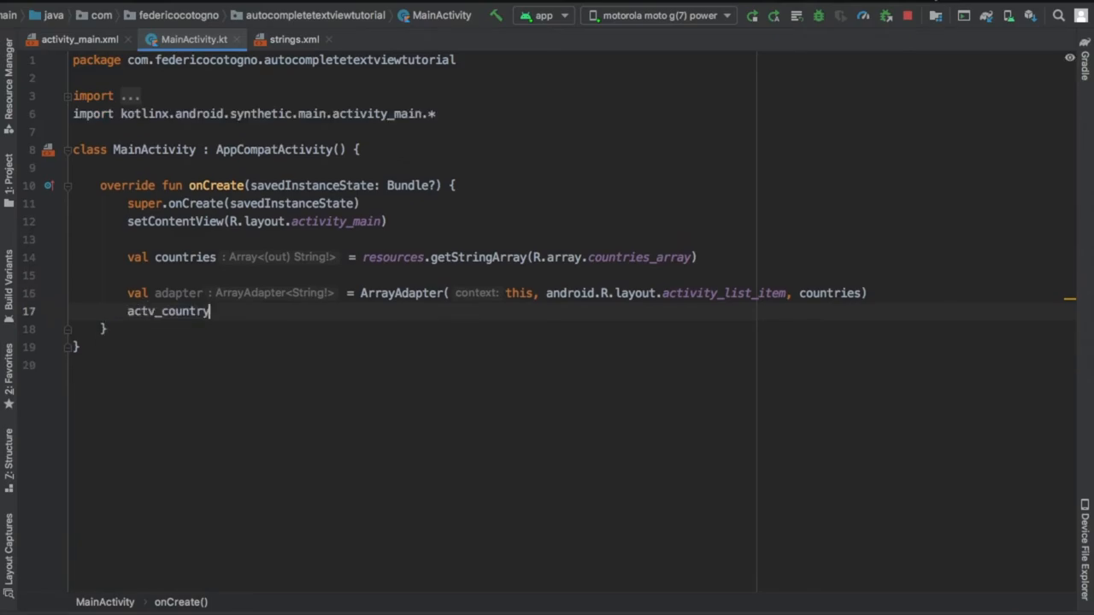
type(".setAdapter(adapter")
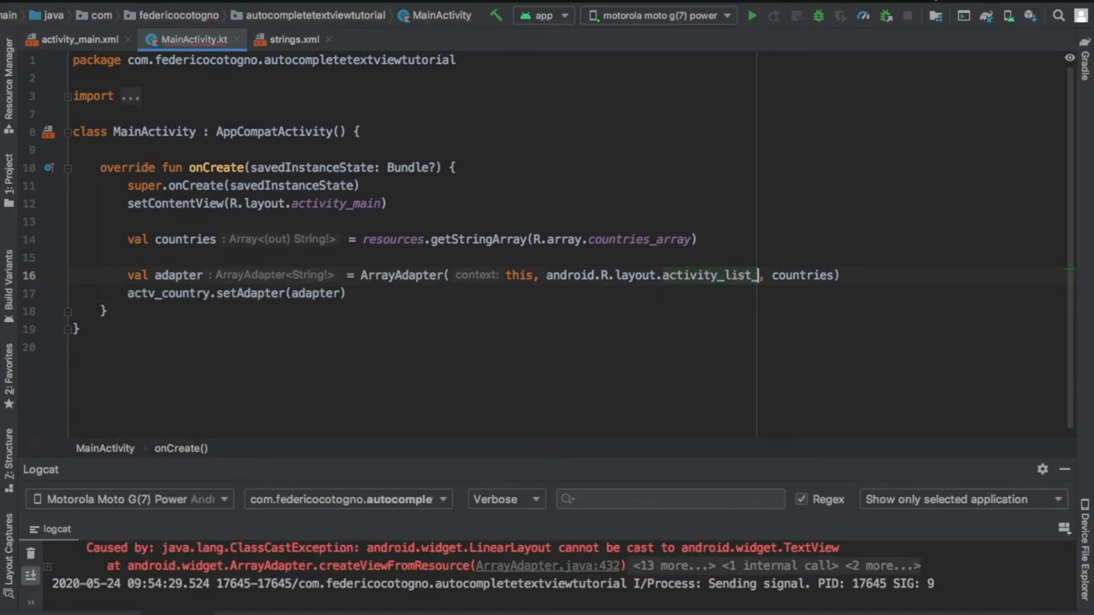
Switch the adapter layout to simple_list_item_1, then type 'ja' and pick Jamaica
type("simple")
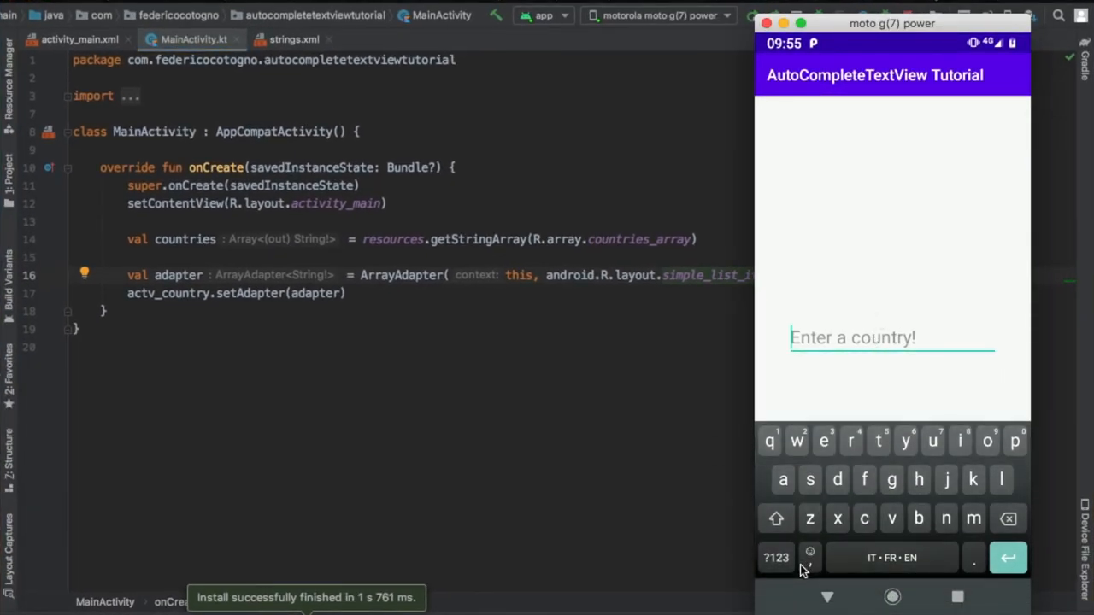
type("ja")
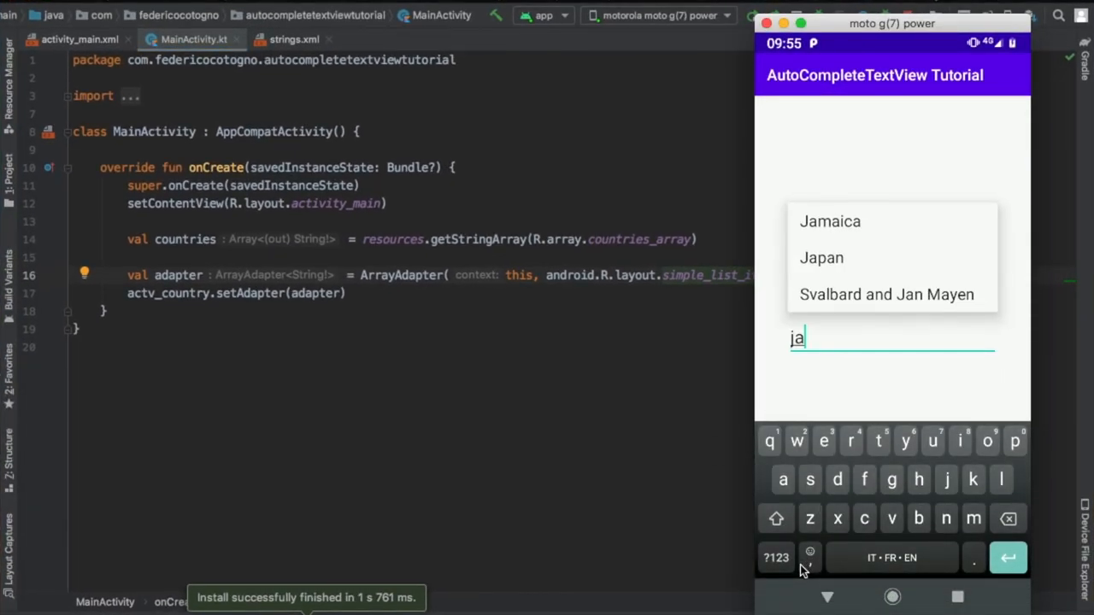
left_click(829, 221)
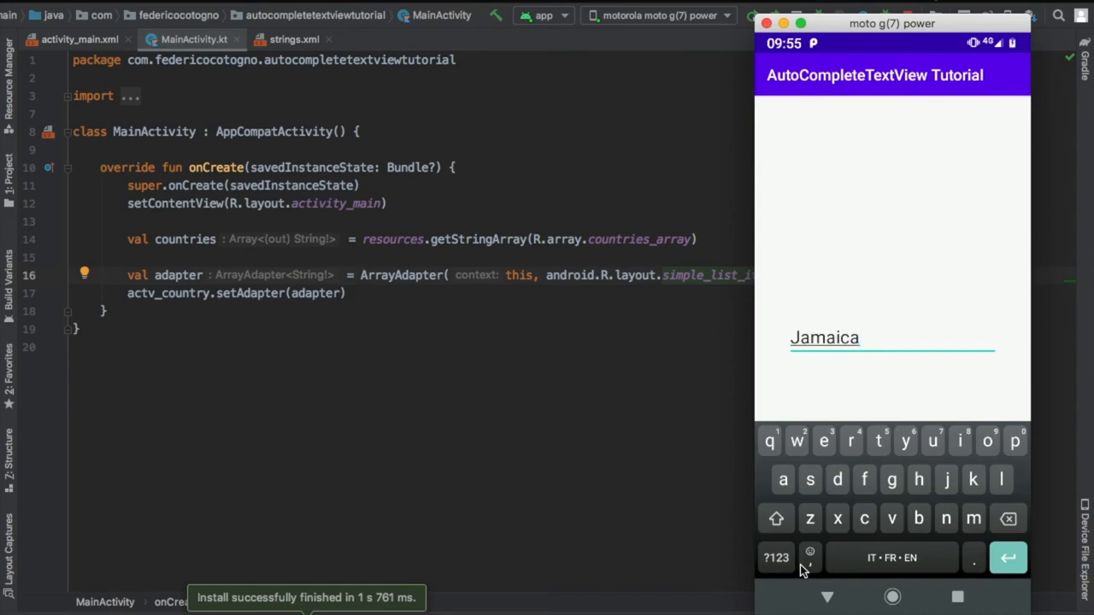